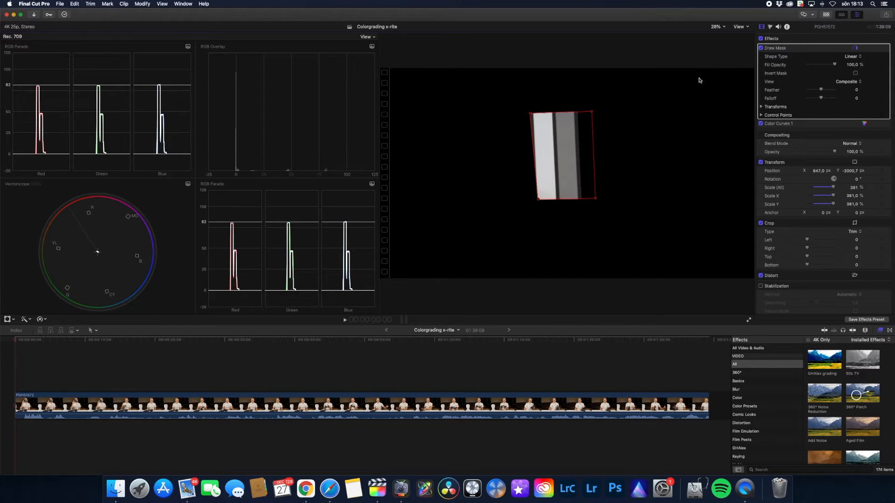
Toggle the grey-patch mask off and back on, then bring up the Color Curves adjustments
click(761, 48)
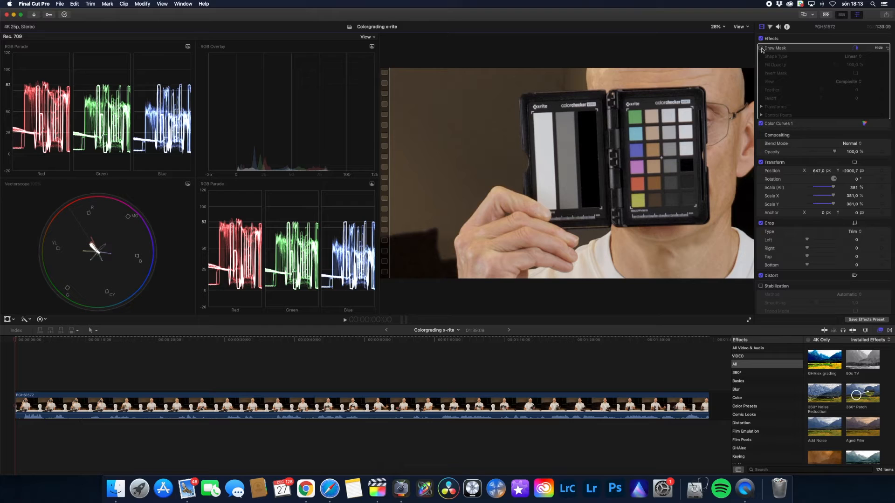
click(761, 48)
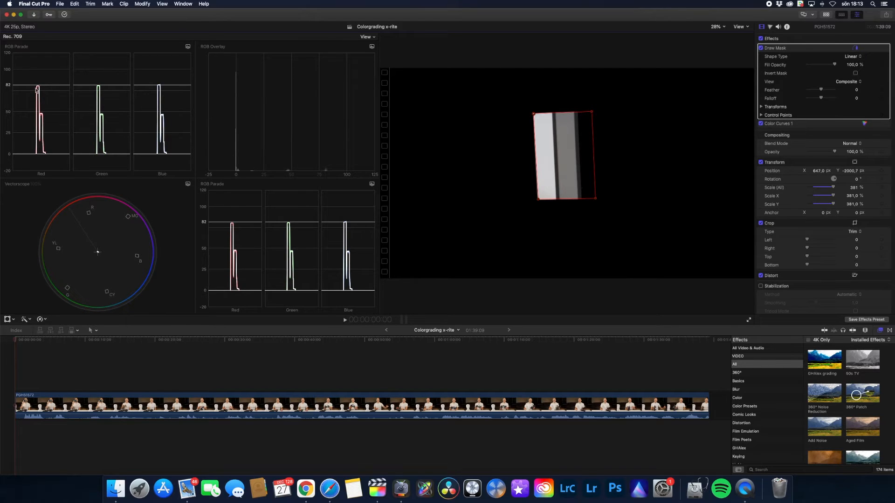
mouse_move(11, 99)
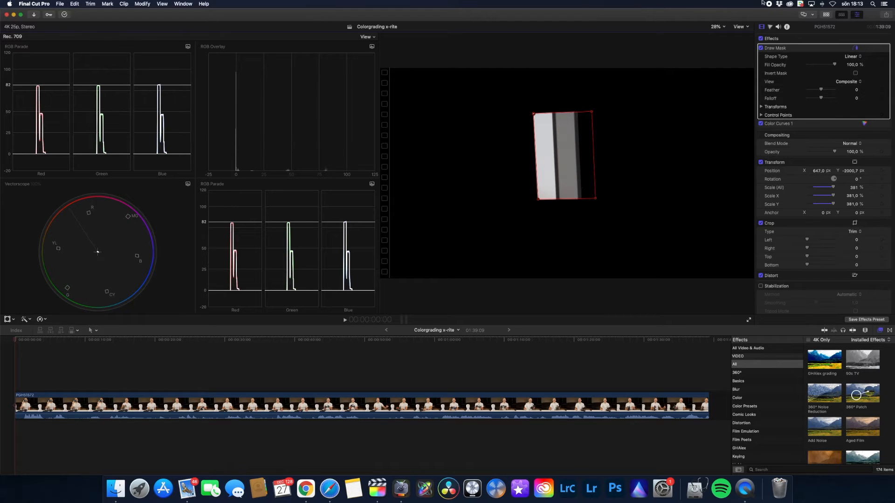
click(778, 124)
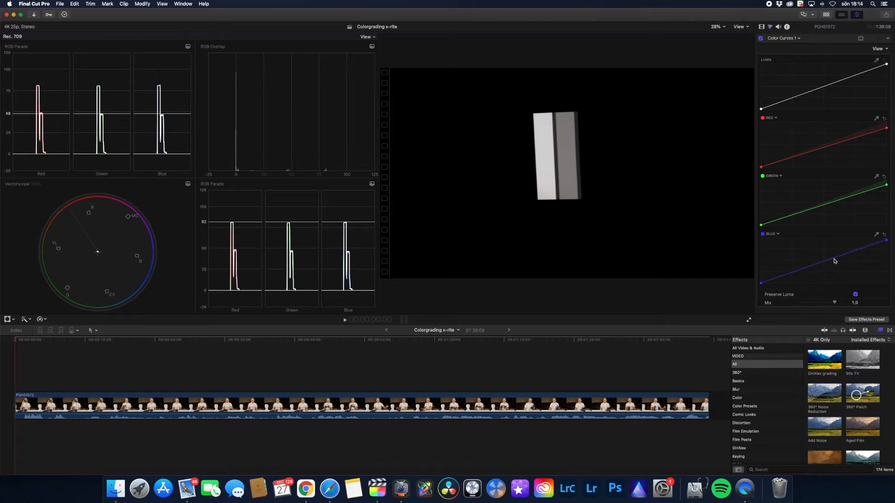
mouse_move(831, 261)
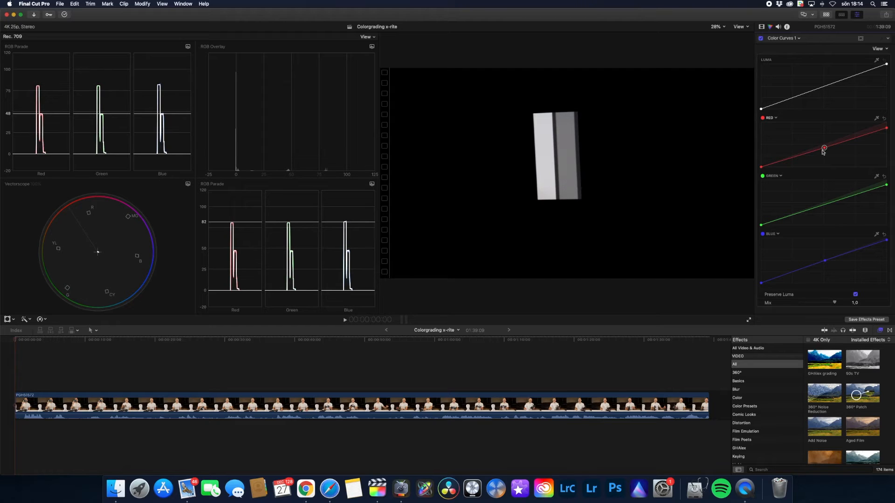
mouse_move(255, 211)
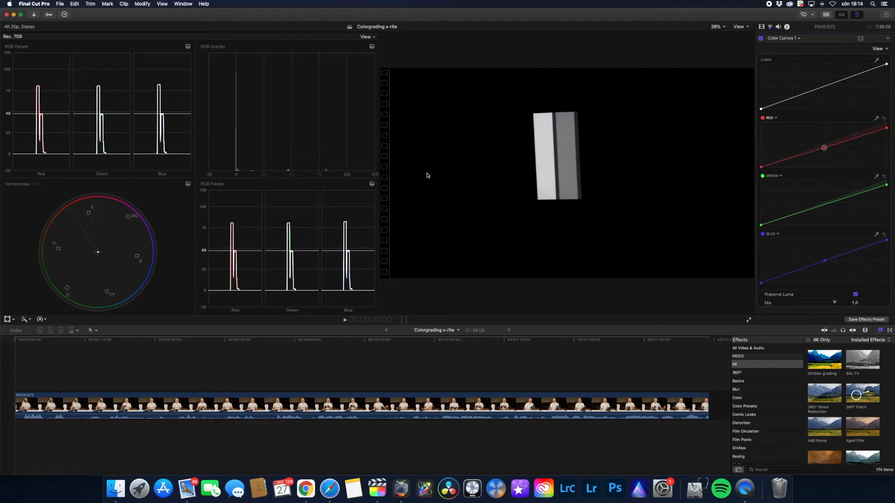
mouse_move(521, 173)
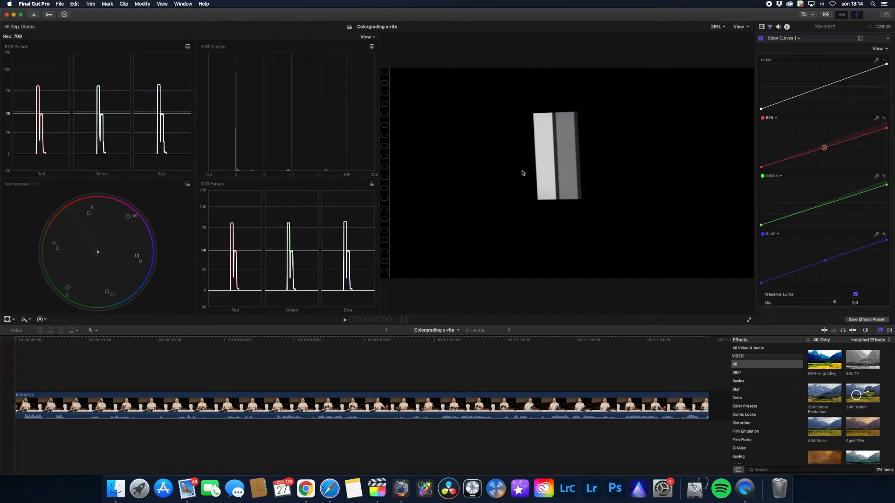
mouse_move(576, 166)
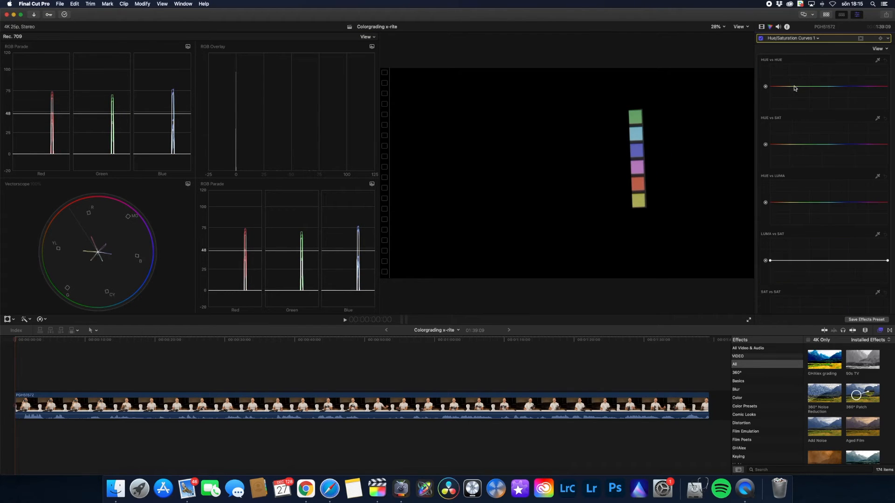
mouse_move(769, 107)
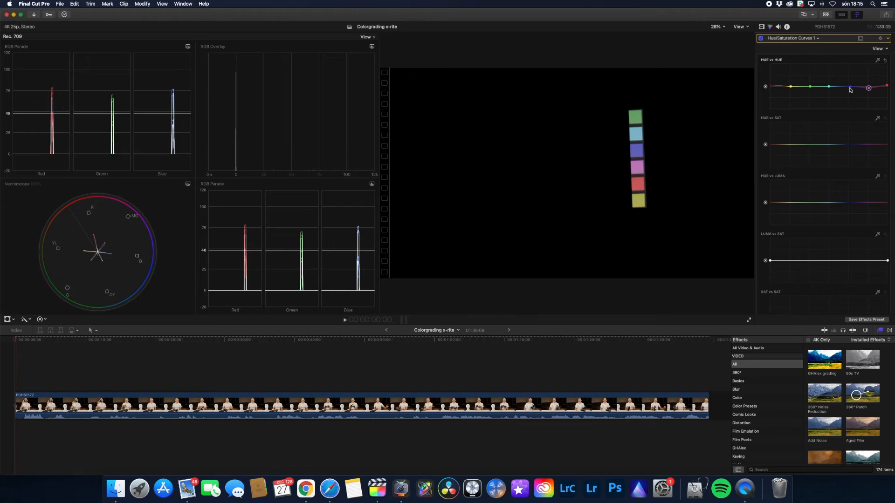
mouse_move(850, 88)
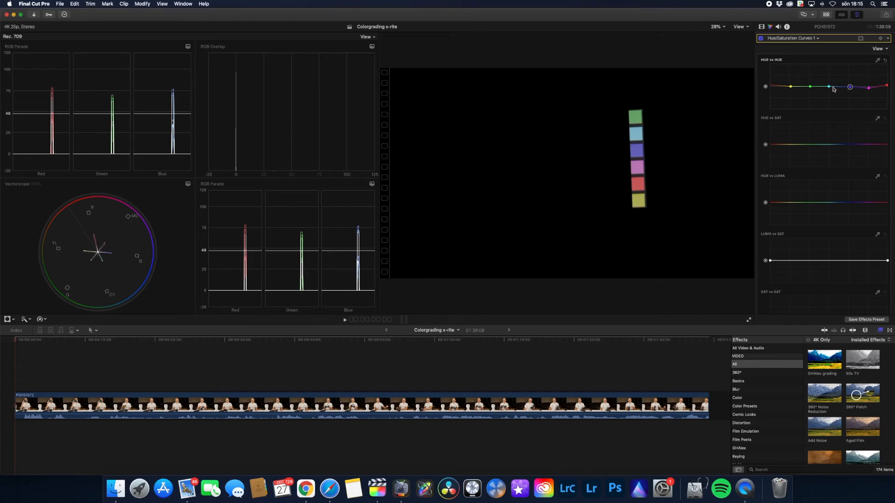
mouse_move(829, 89)
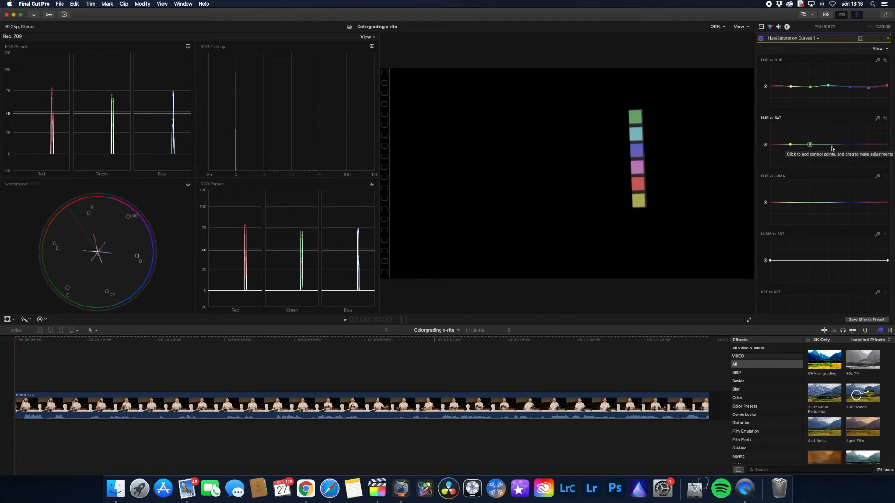
Add a saturation control point at the green hue on the HUE vs SAT curve
click(849, 144)
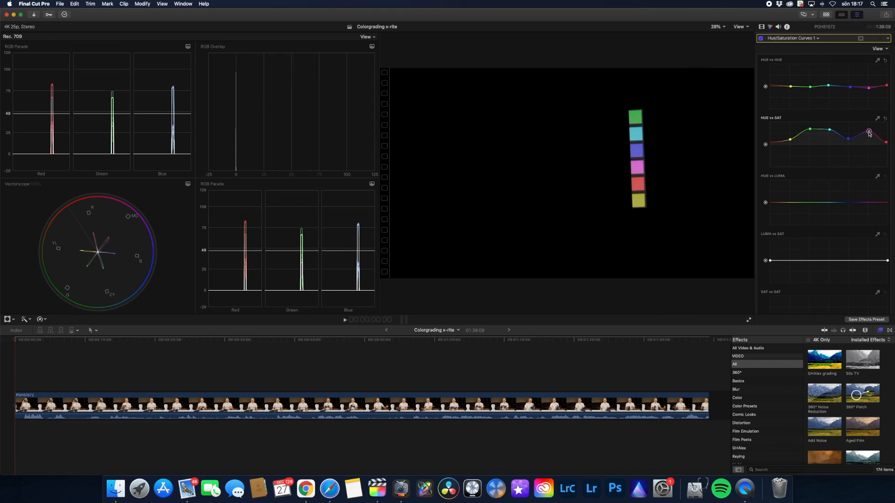
mouse_move(869, 132)
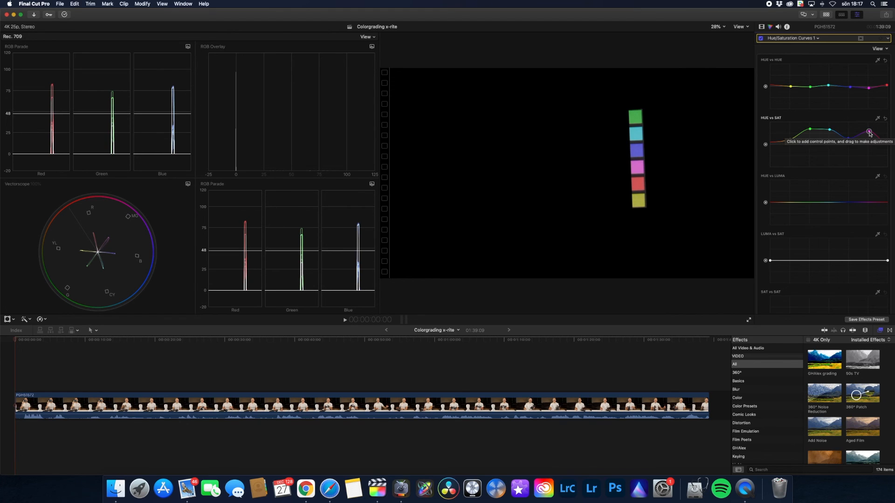
mouse_move(827, 88)
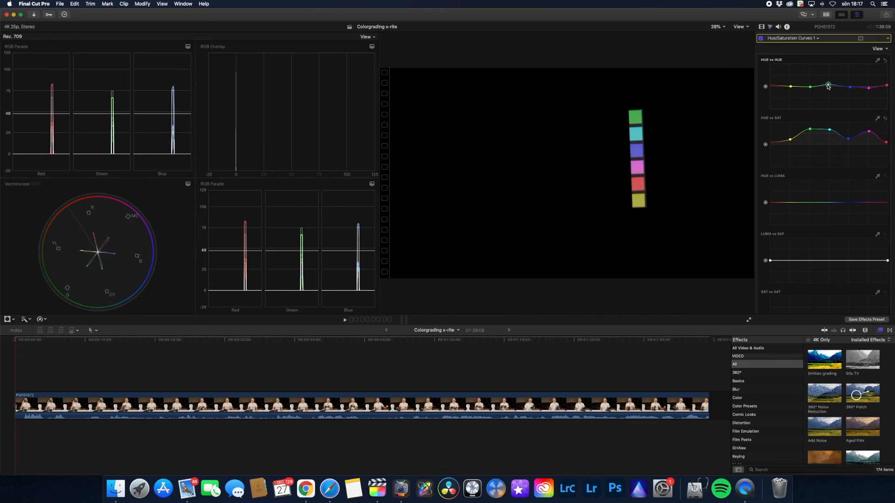
mouse_move(828, 85)
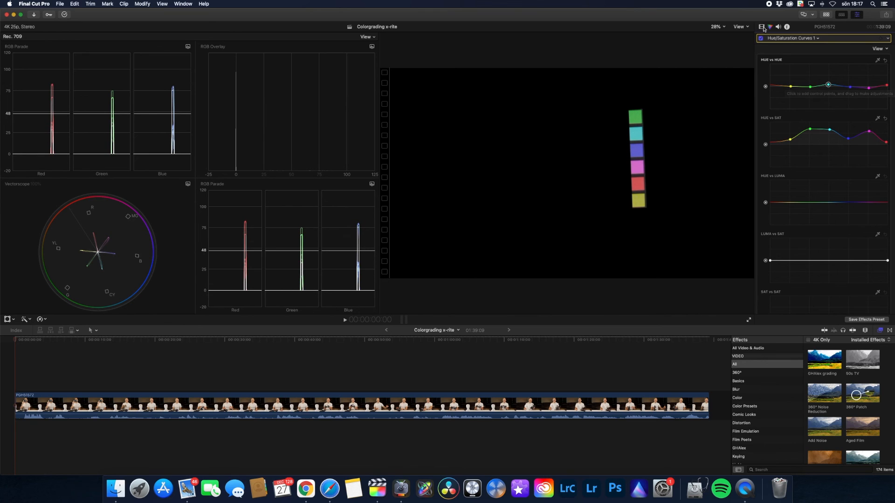
Disable the clip's effects to view the original, then re-enable the colour corrections
click(761, 27)
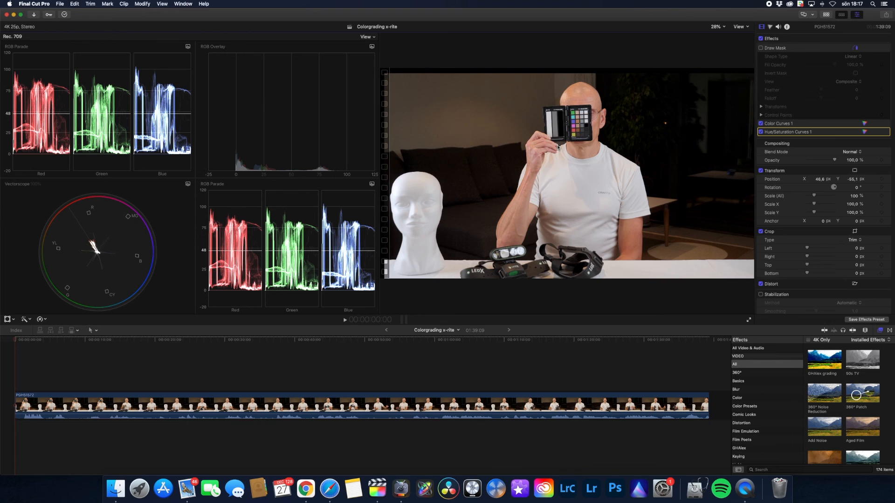
click(761, 38)
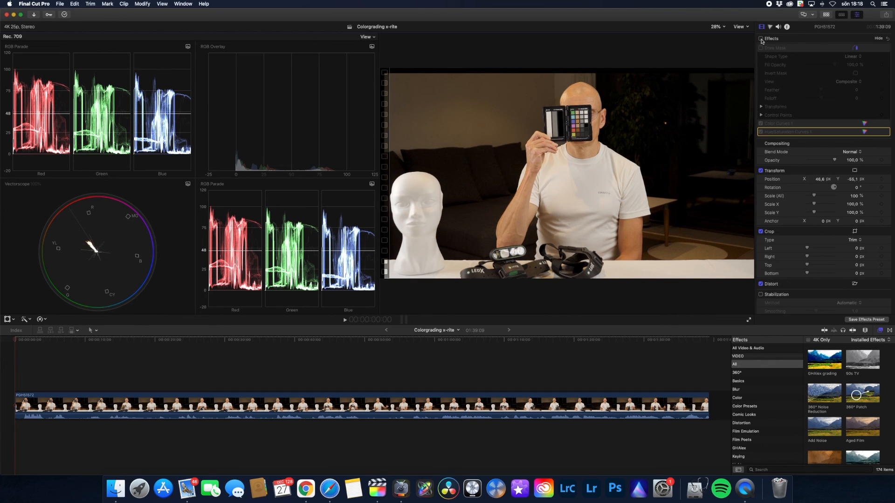
click(761, 38)
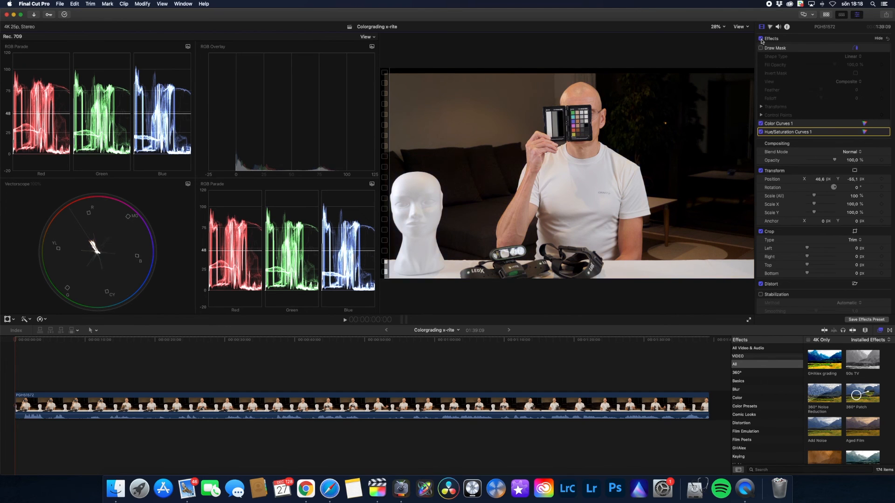